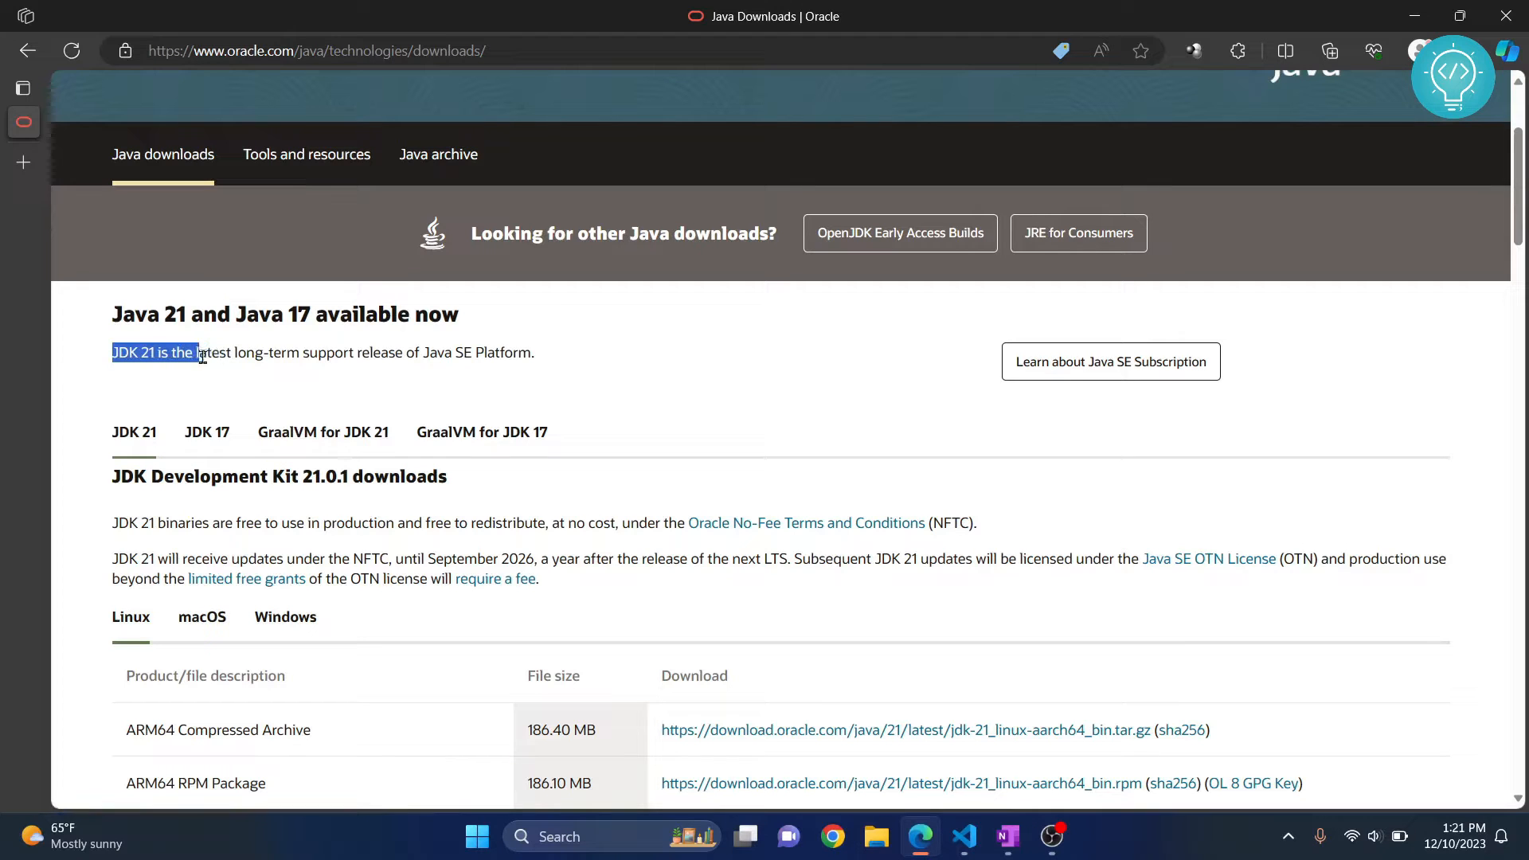
# Step: Show the Windows downloads for JDK 21 and highlight the x64 Installer entry
pyautogui.moveTo(193, 352); pyautogui.dragTo(404, 352)
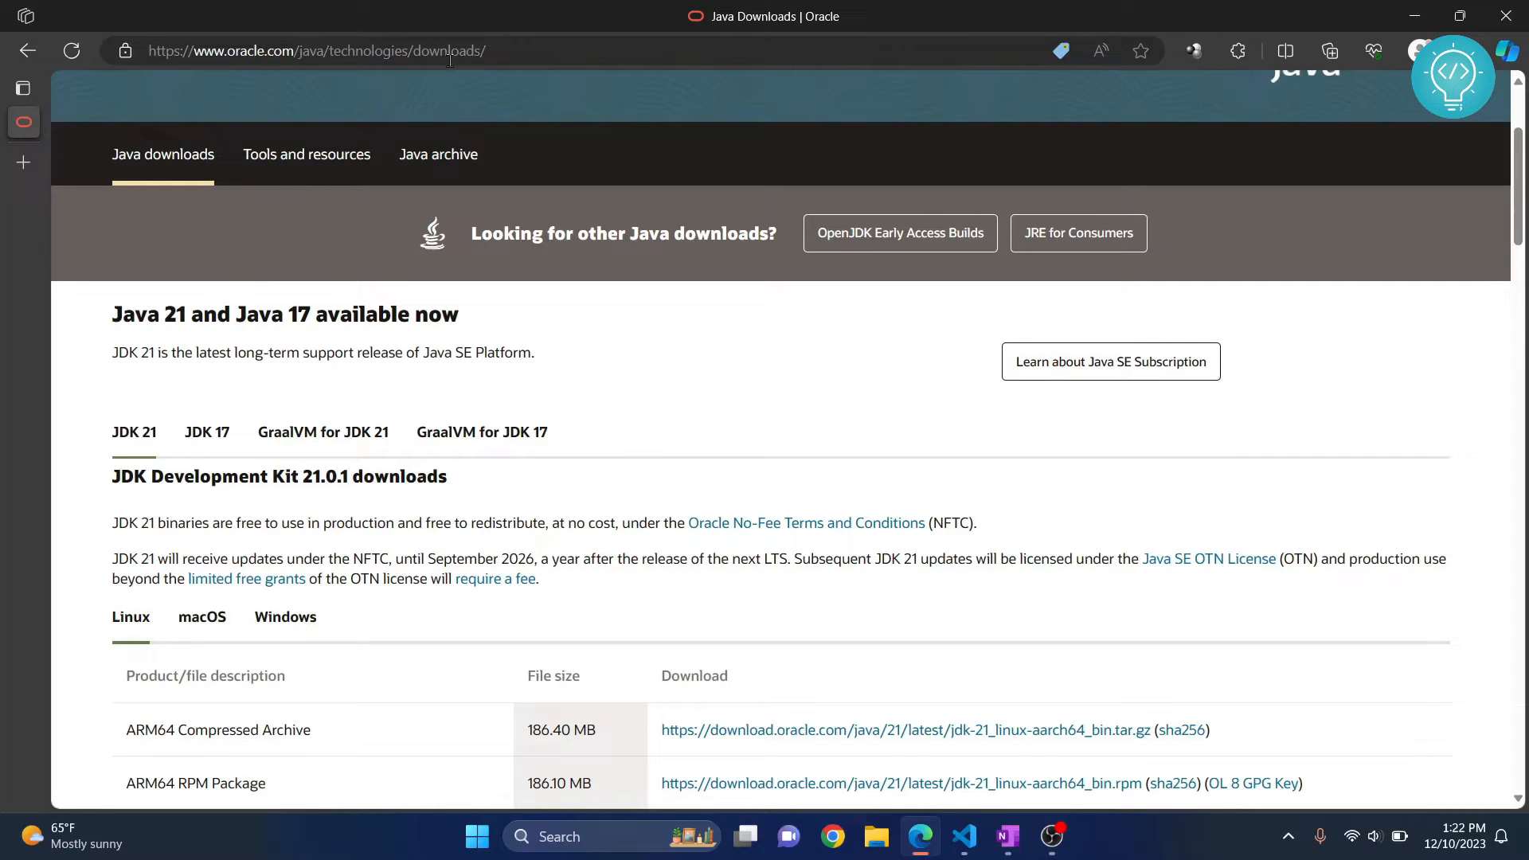
pyautogui.scroll(-3)
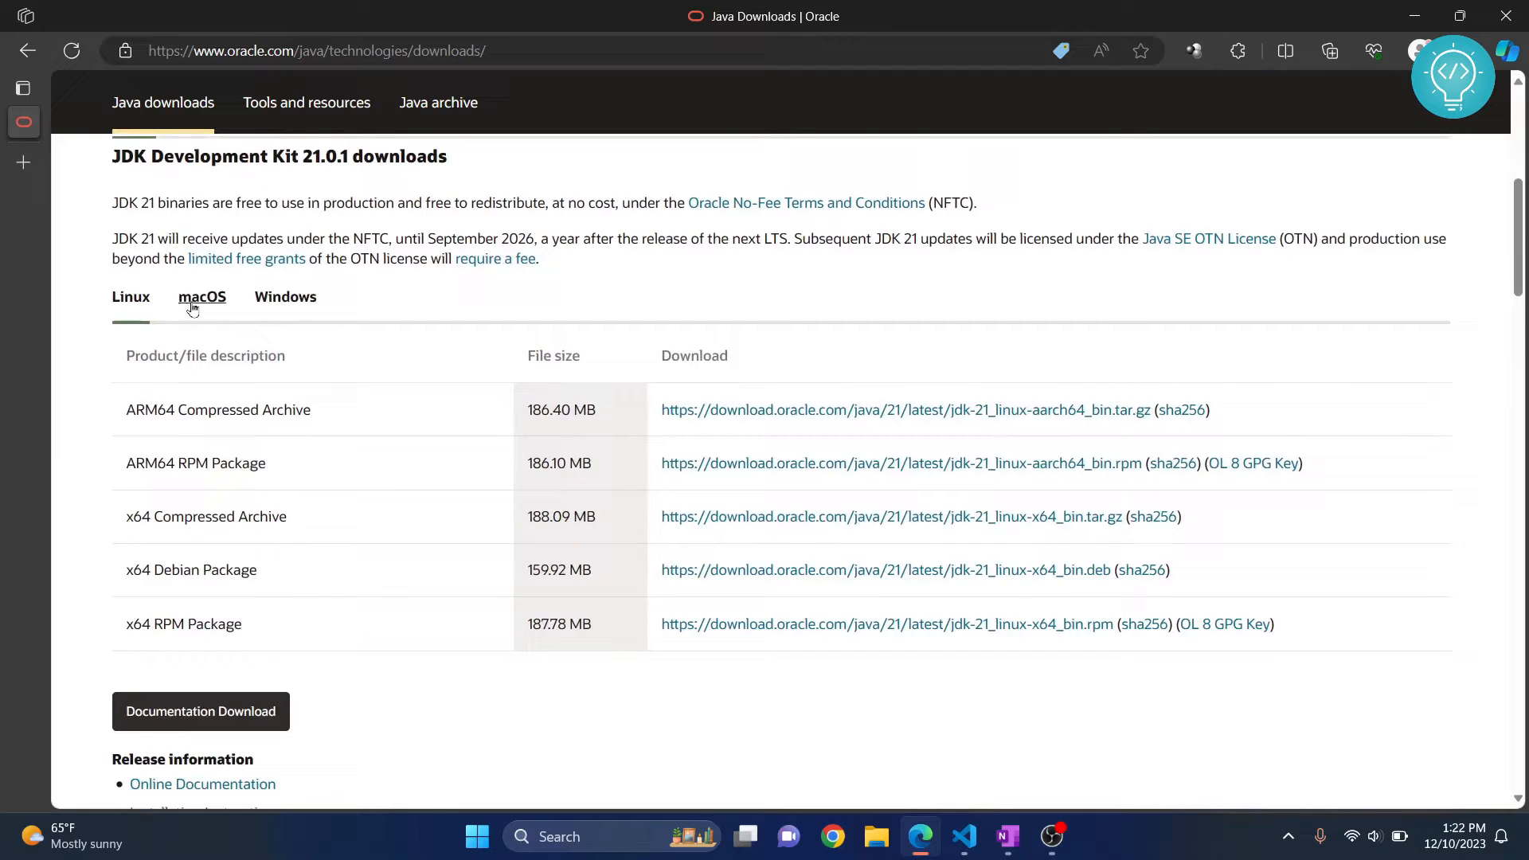
pyautogui.click(285, 296)
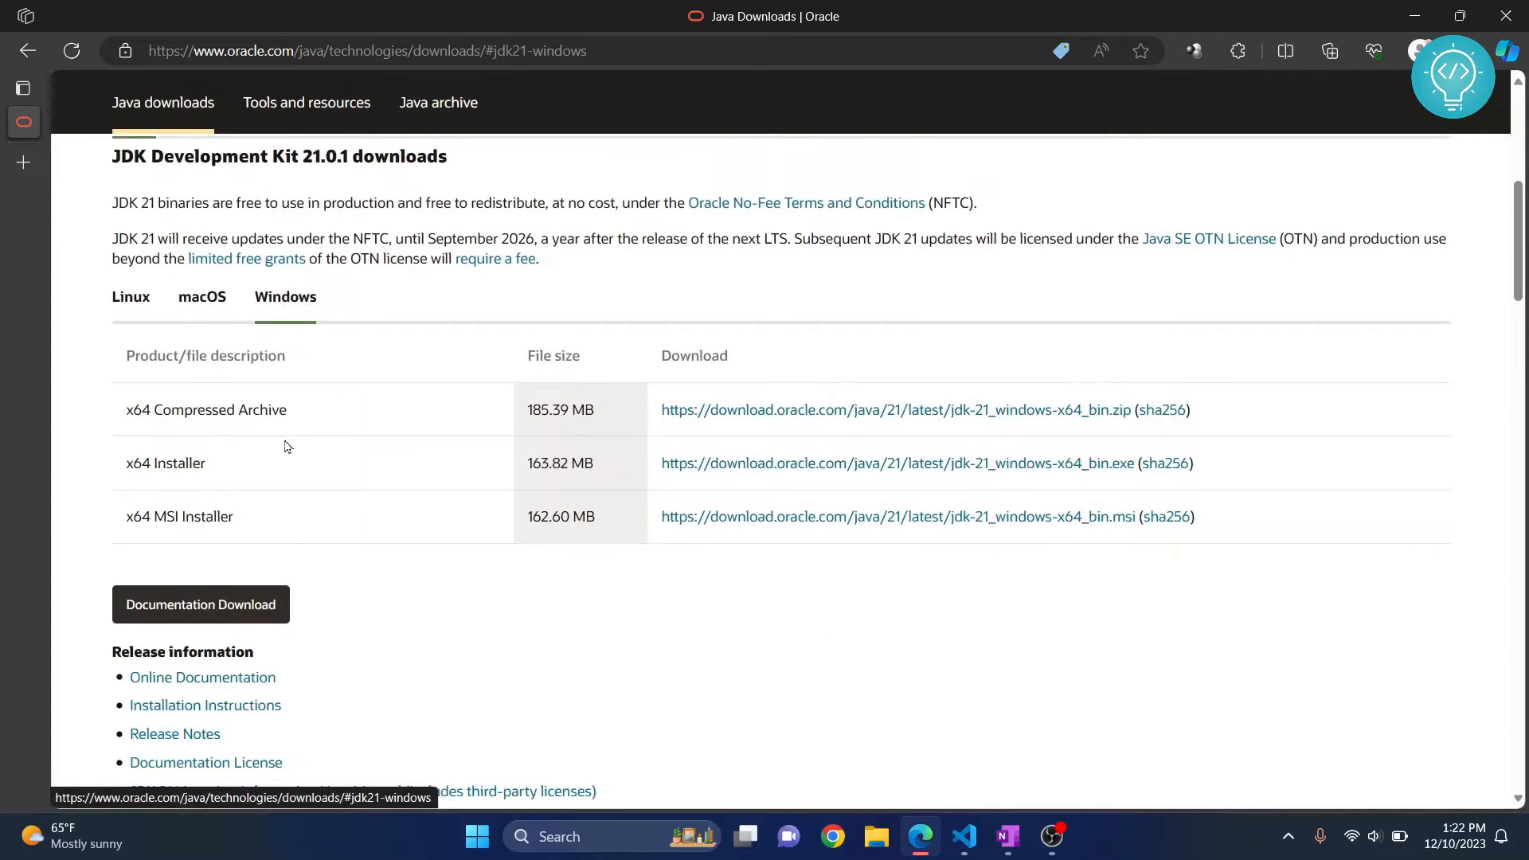
pyautogui.moveTo(151, 430)
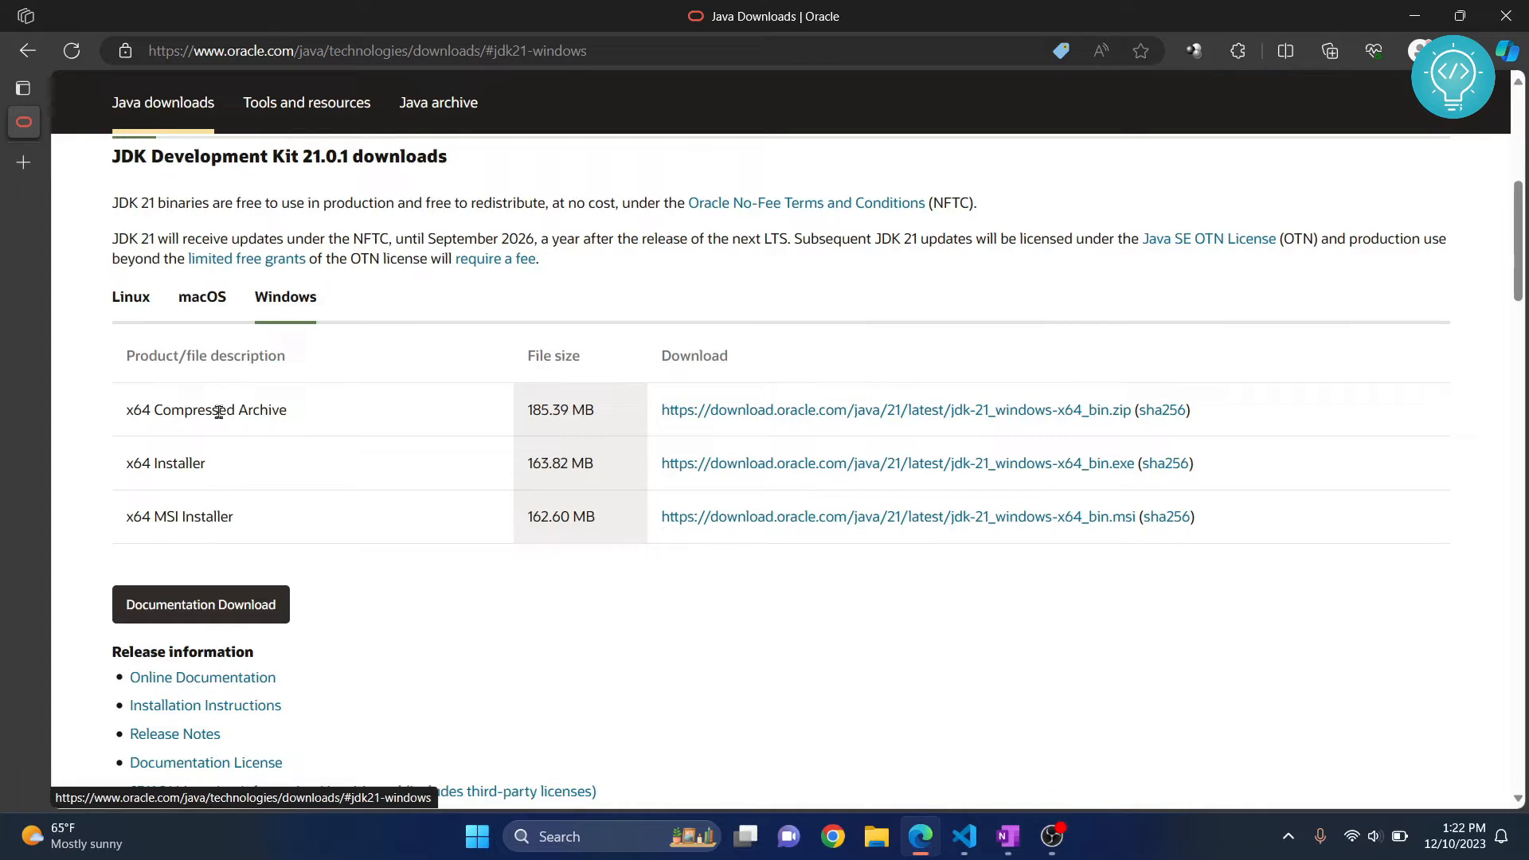
pyautogui.doubleClick(164, 464)
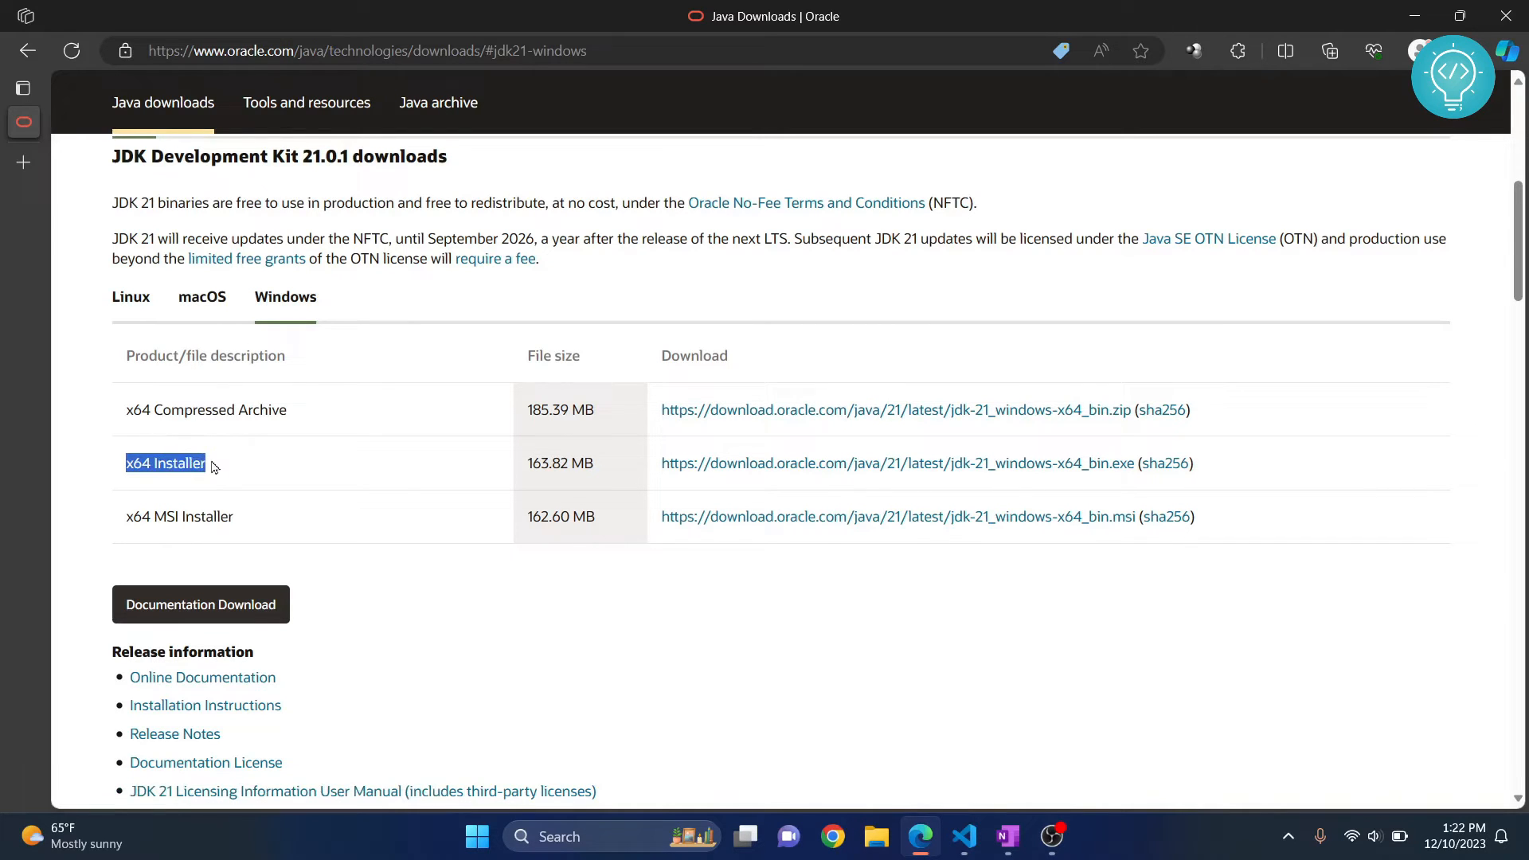
# Step: Download jdk-21_windows-x64_bin.exe and run it from the Edge Downloads flyout
pyautogui.click(898, 462)
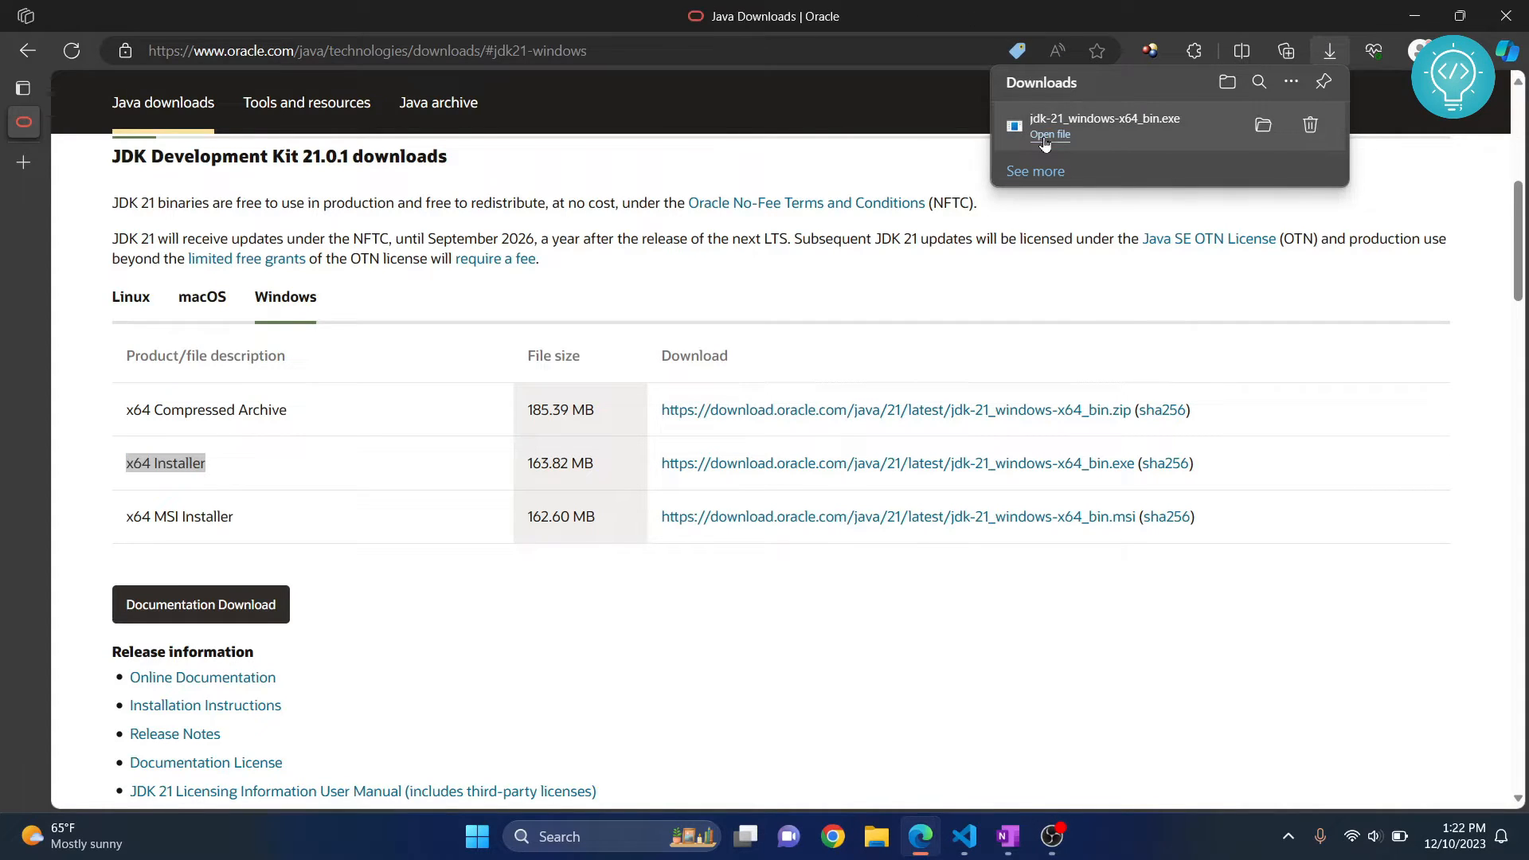
pyautogui.click(1049, 134)
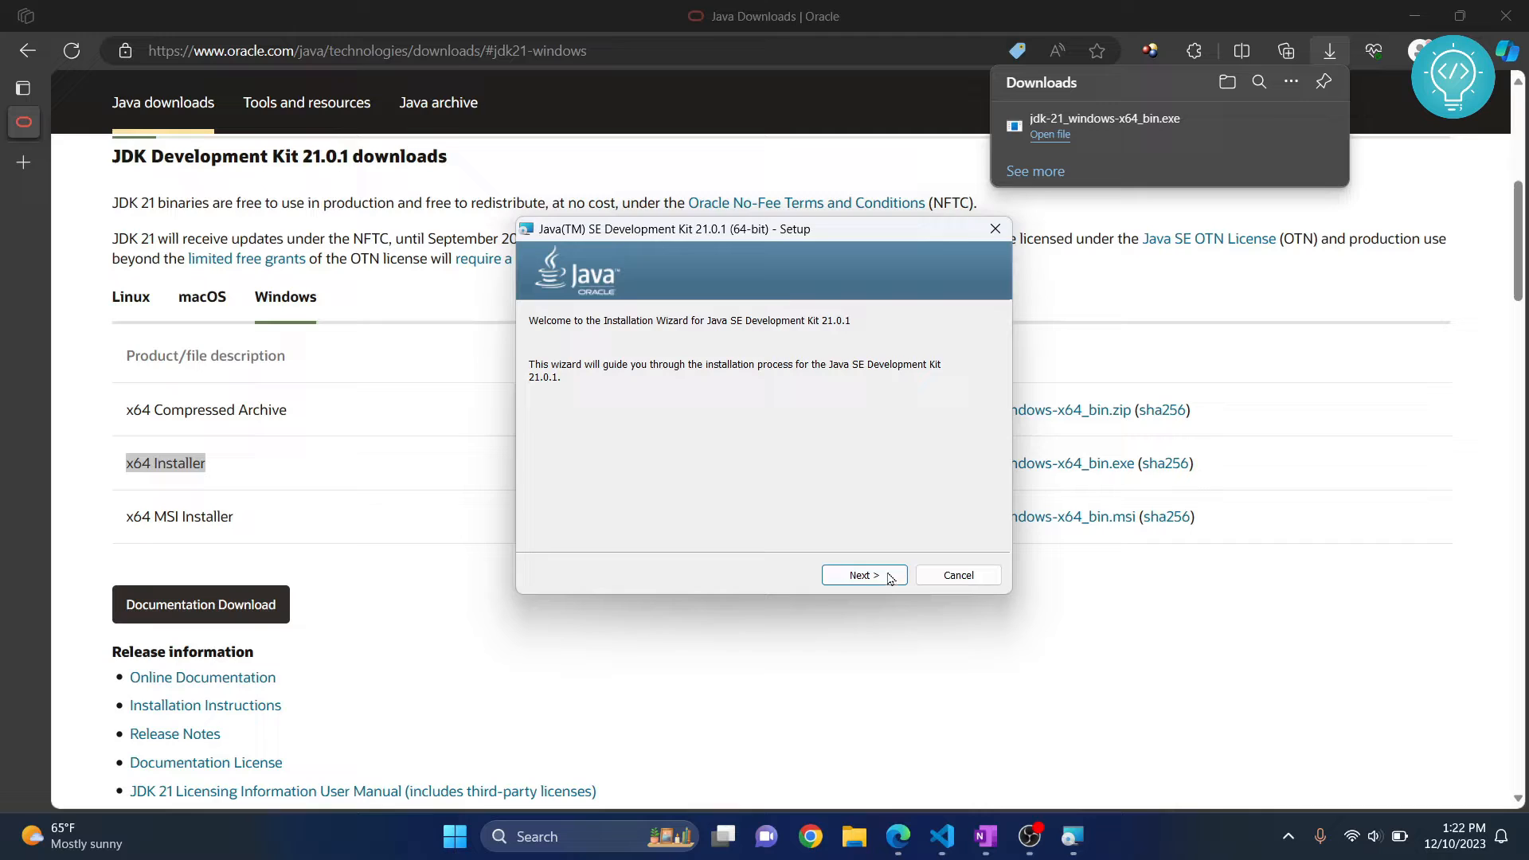
# Step: Proceed to Destination Folder and browse up from jdk-21 to the C: drive root
pyautogui.click(861, 574)
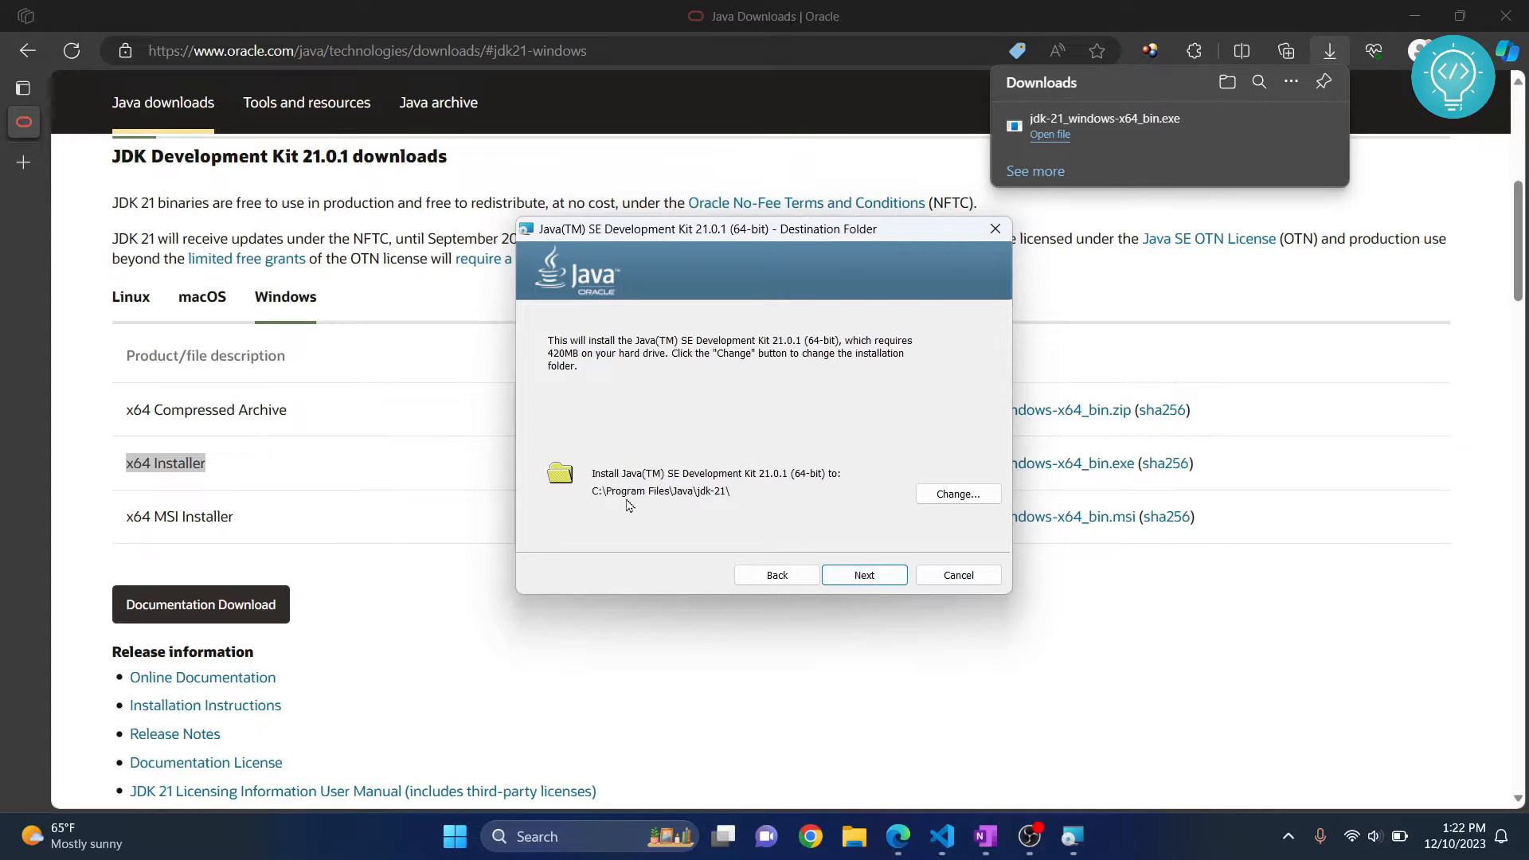
pyautogui.moveTo(814, 497)
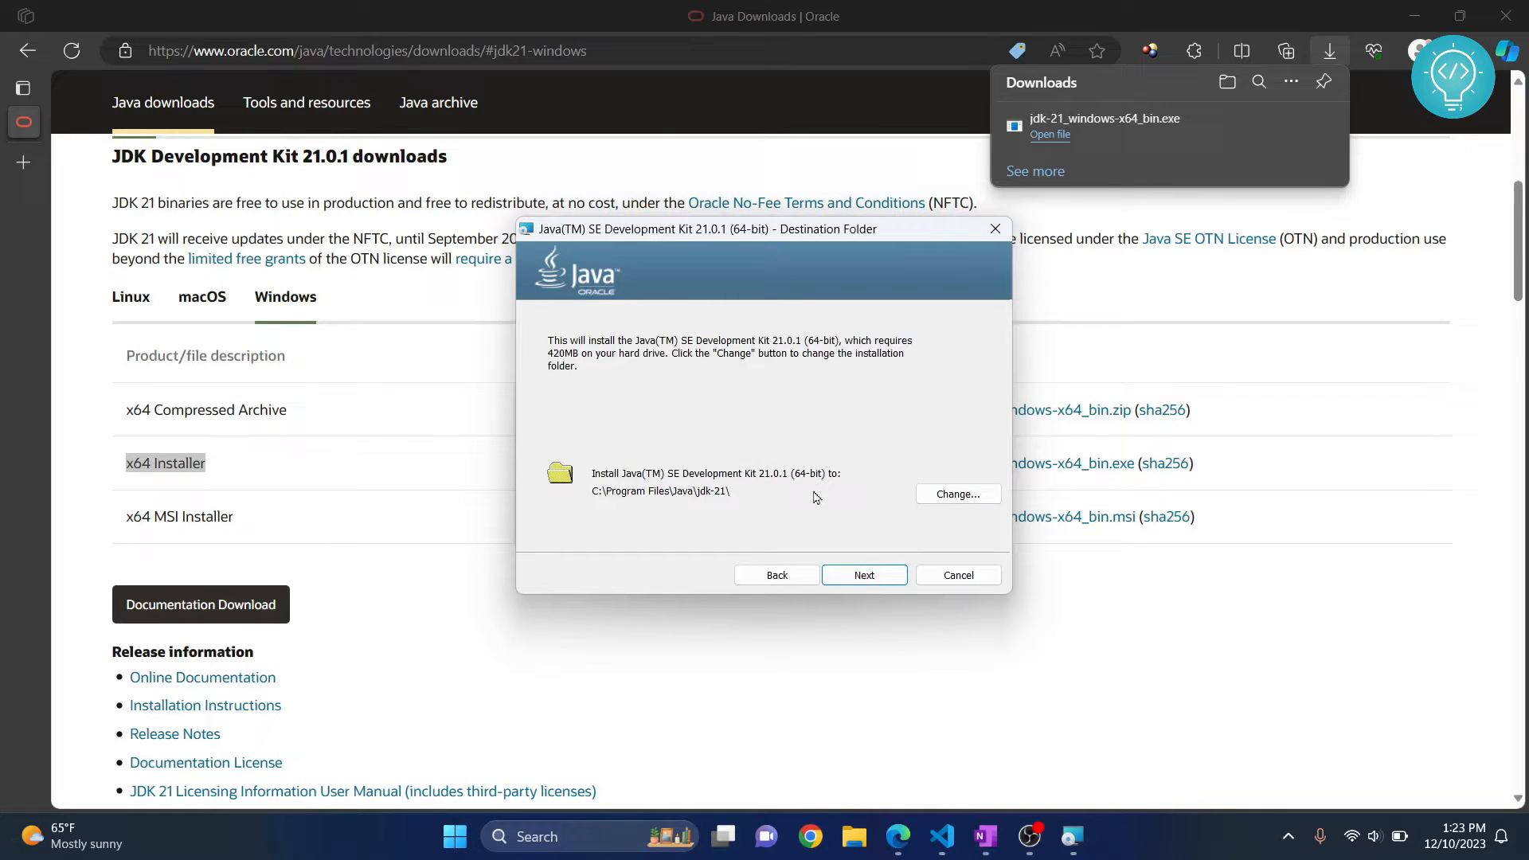
pyautogui.click(956, 494)
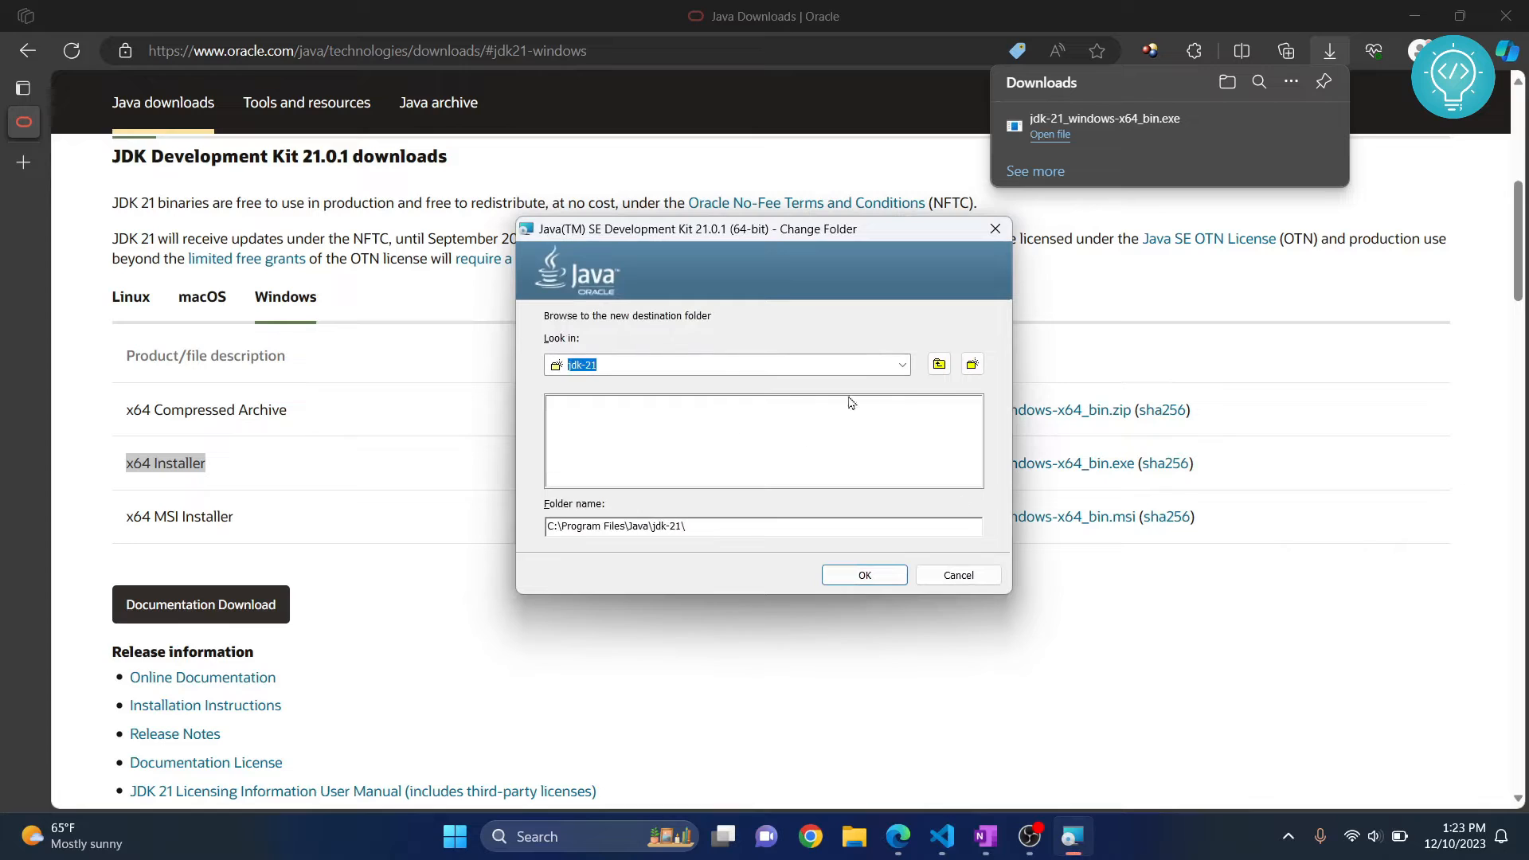
pyautogui.click(936, 363)
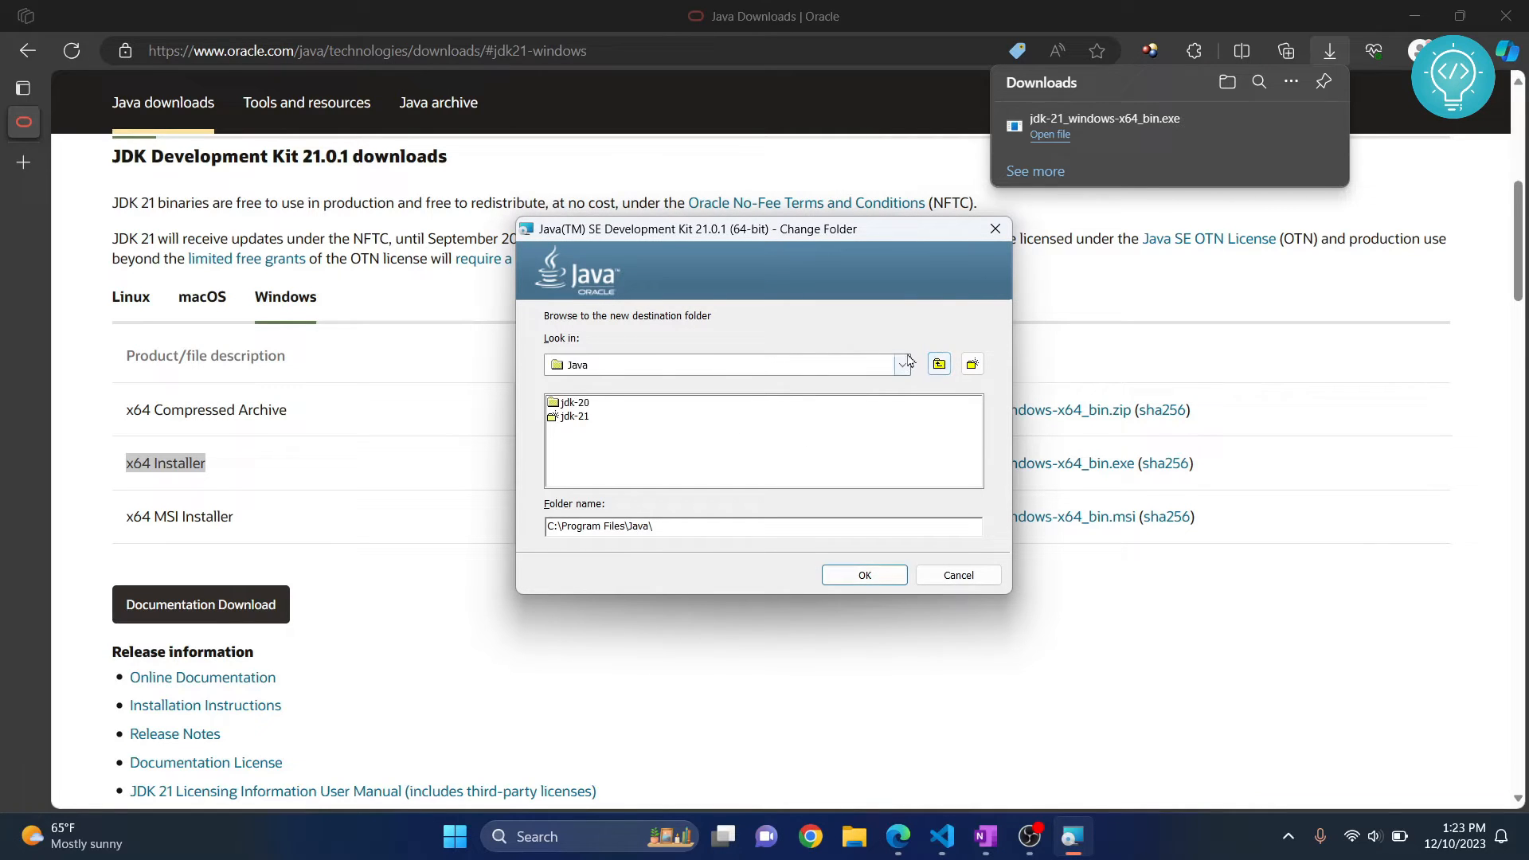
pyautogui.click(938, 363)
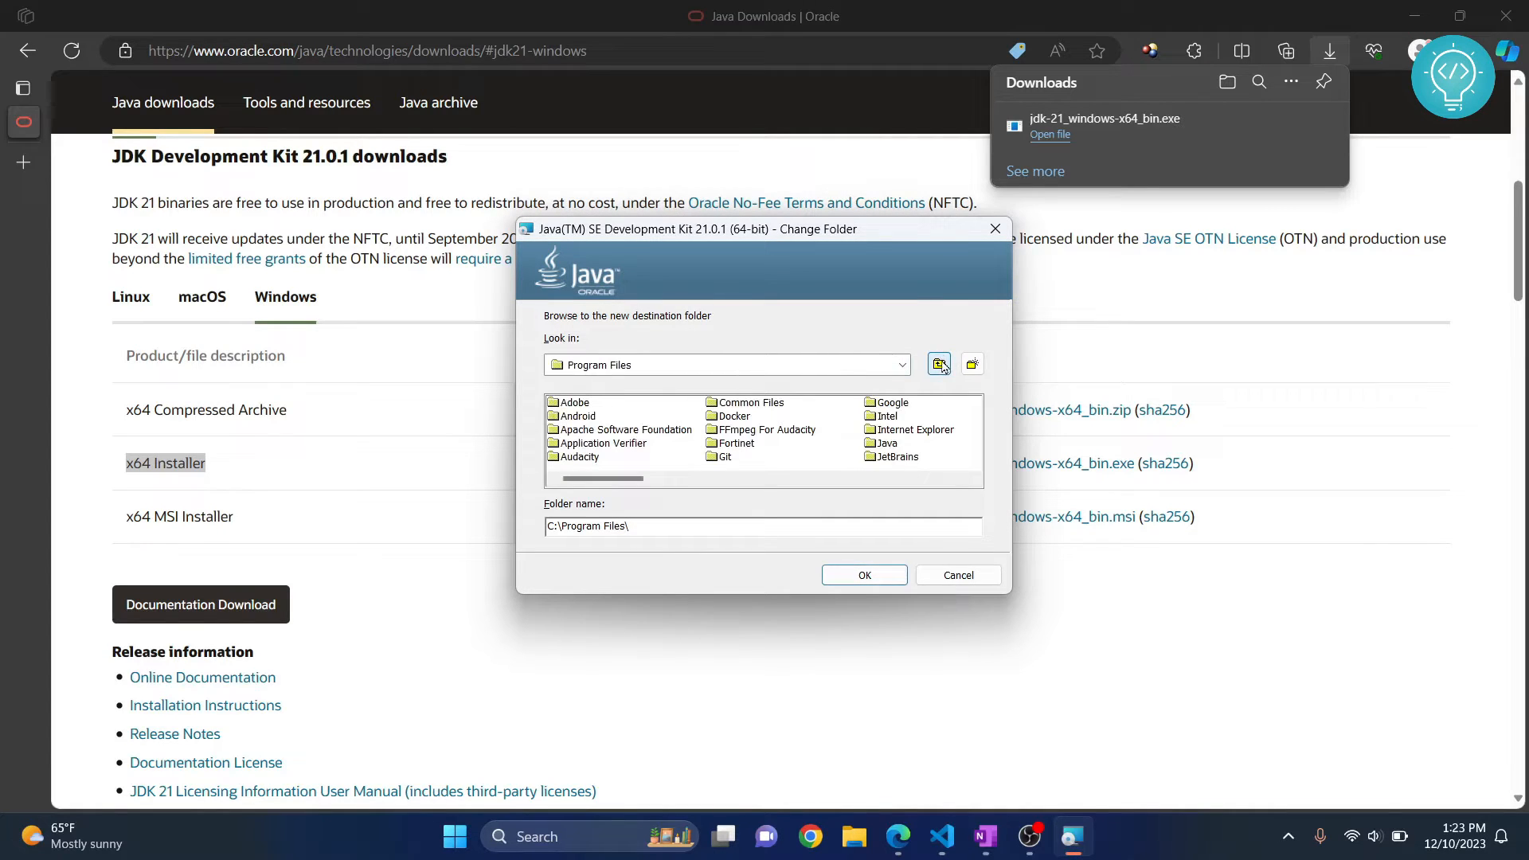
pyautogui.click(937, 363)
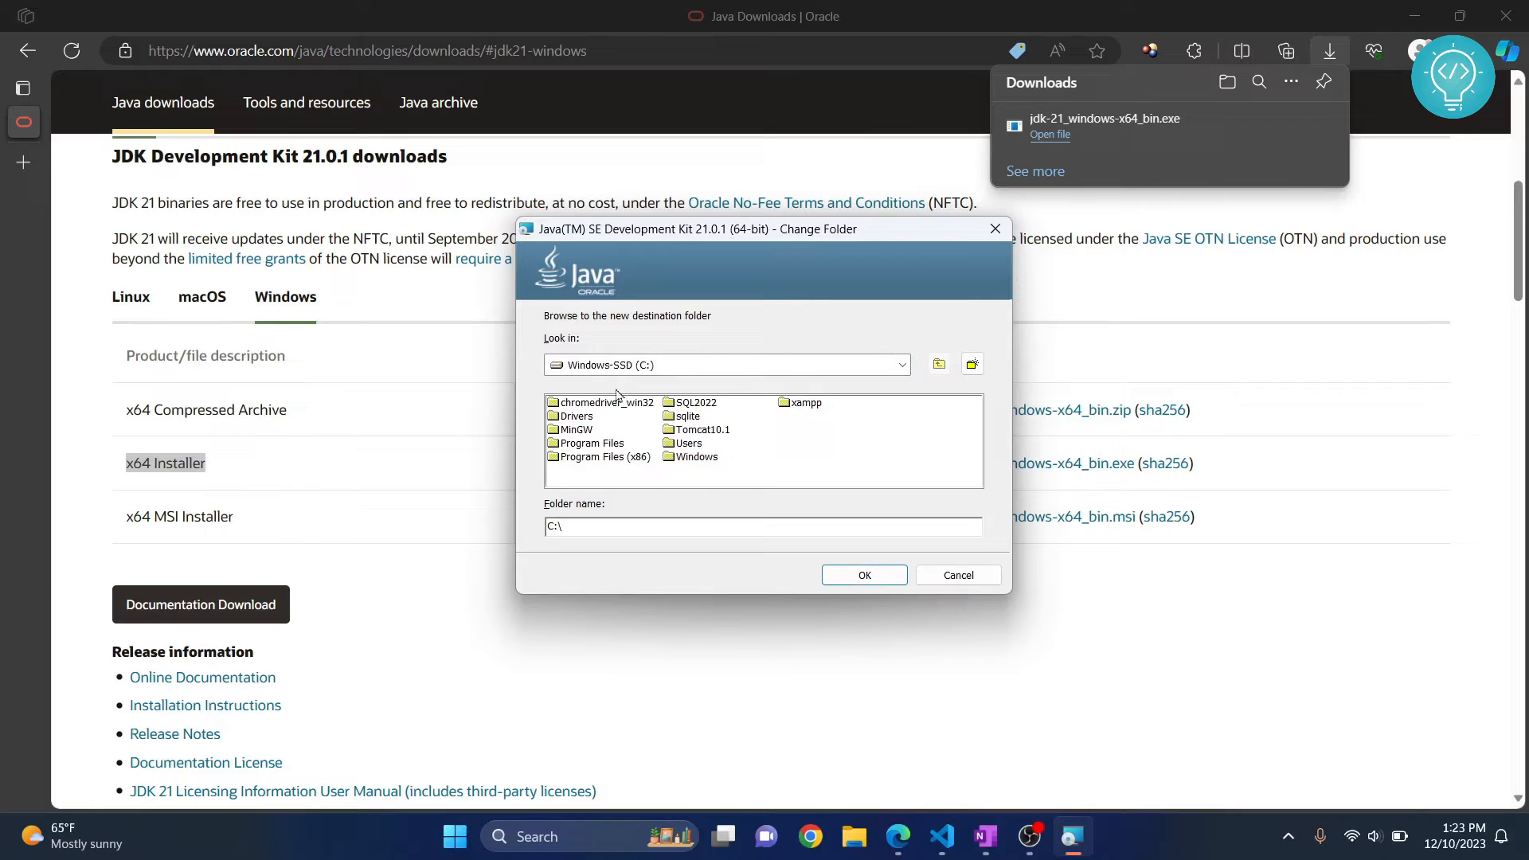
pyautogui.moveTo(993, 227)
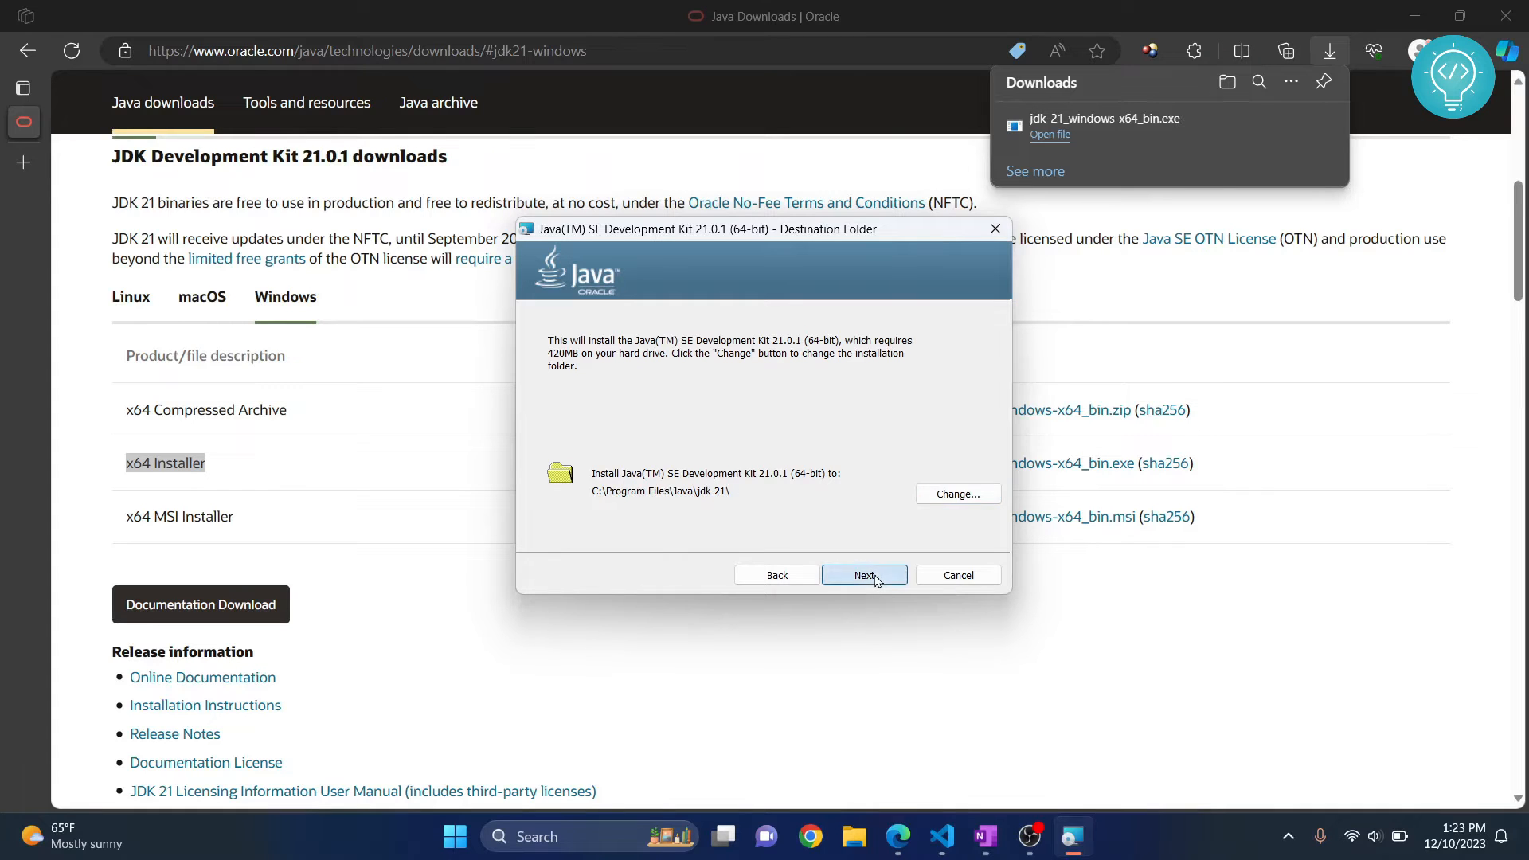
# Step: Install JDK 21.0.1 to C:\Program Files\Java\jdk-21\, close the wizard and dismiss Downloads
pyautogui.click(863, 575)
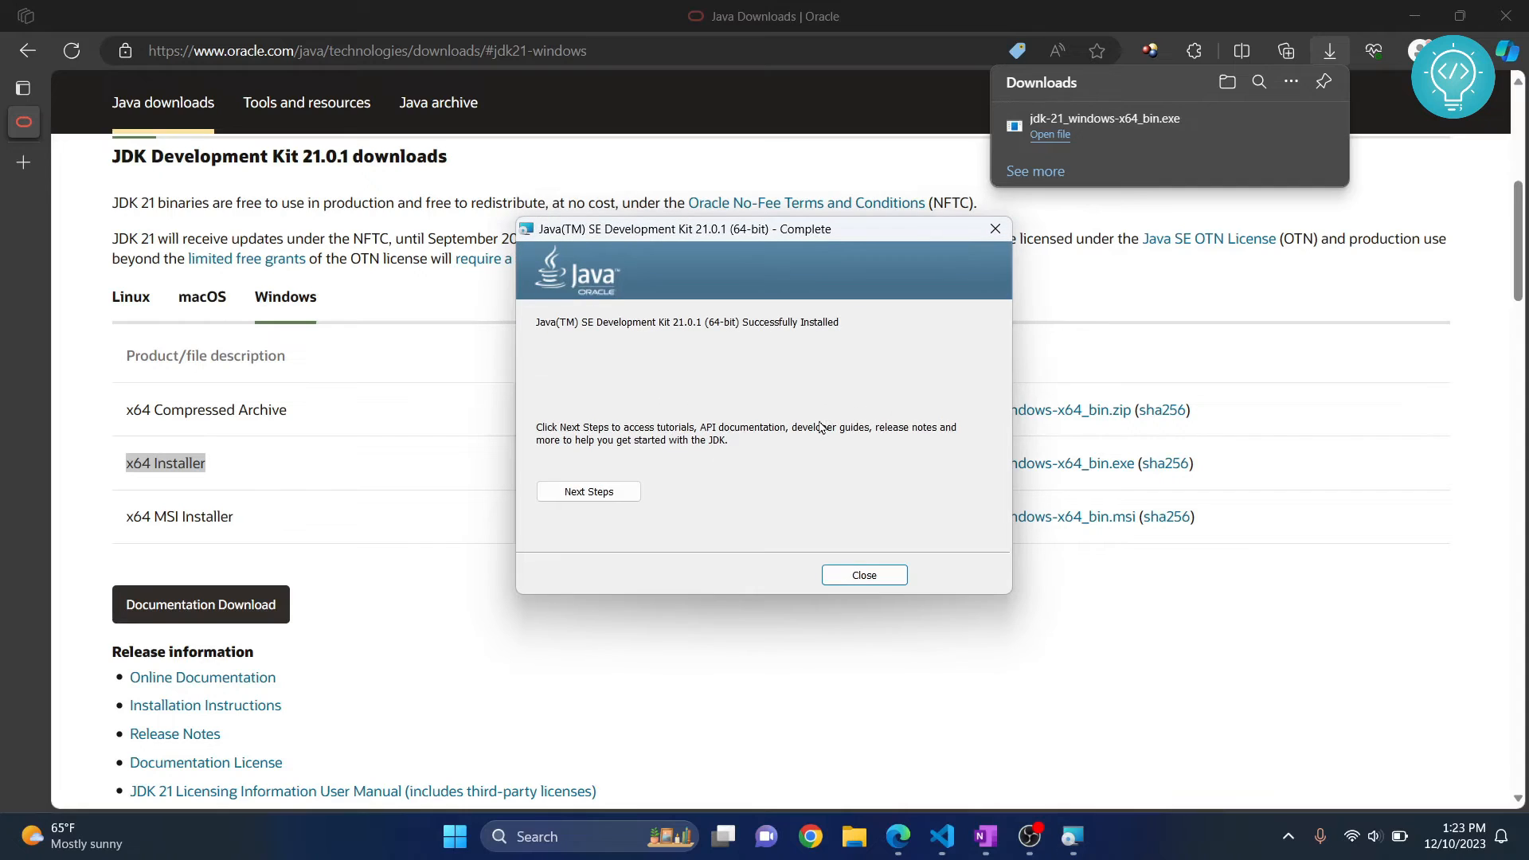
pyautogui.click(861, 574)
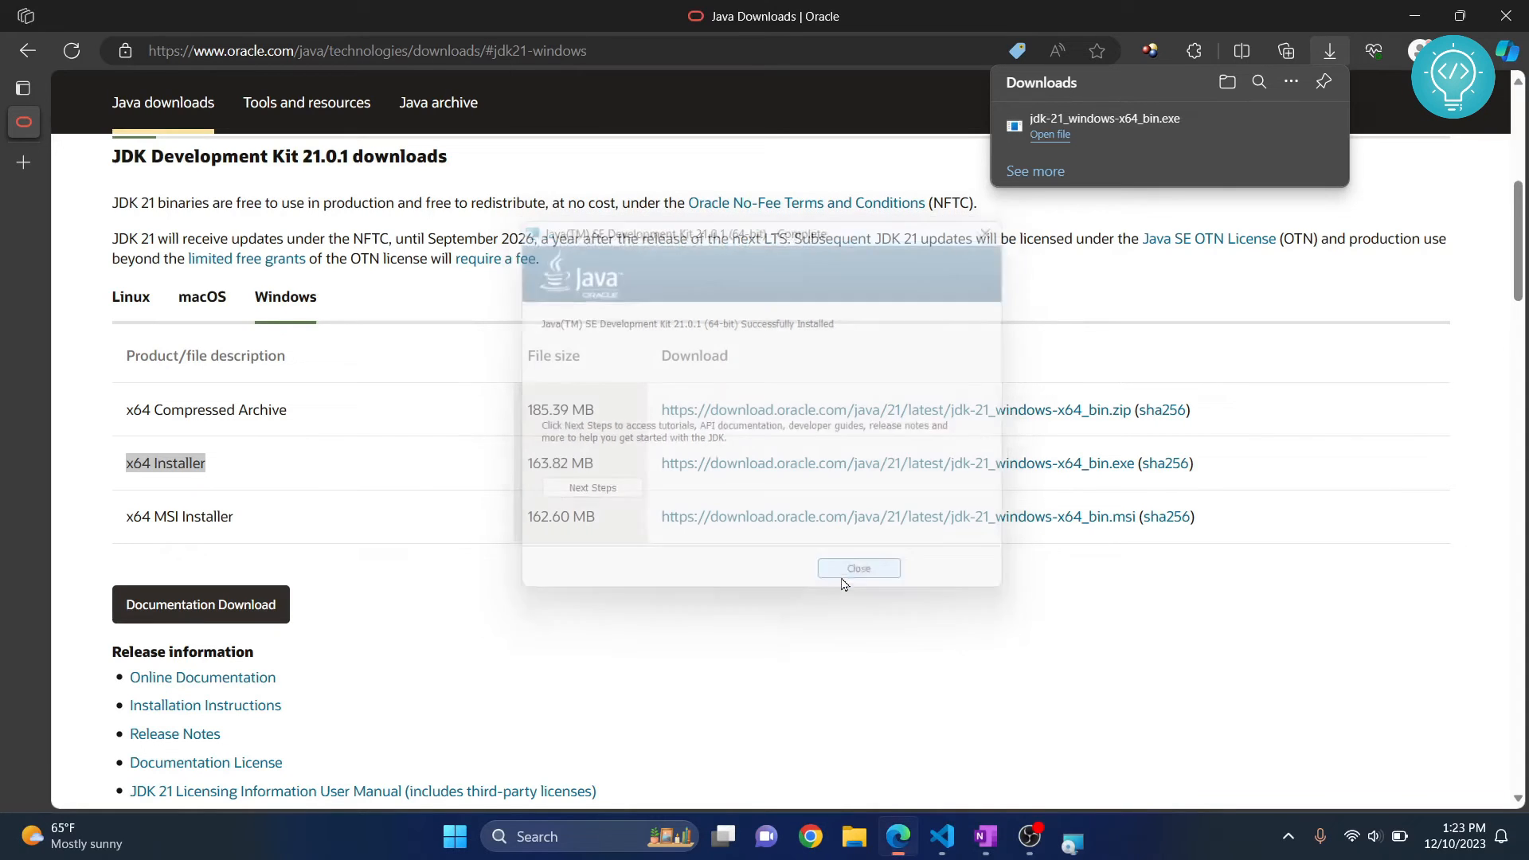
pyautogui.click(856, 568)
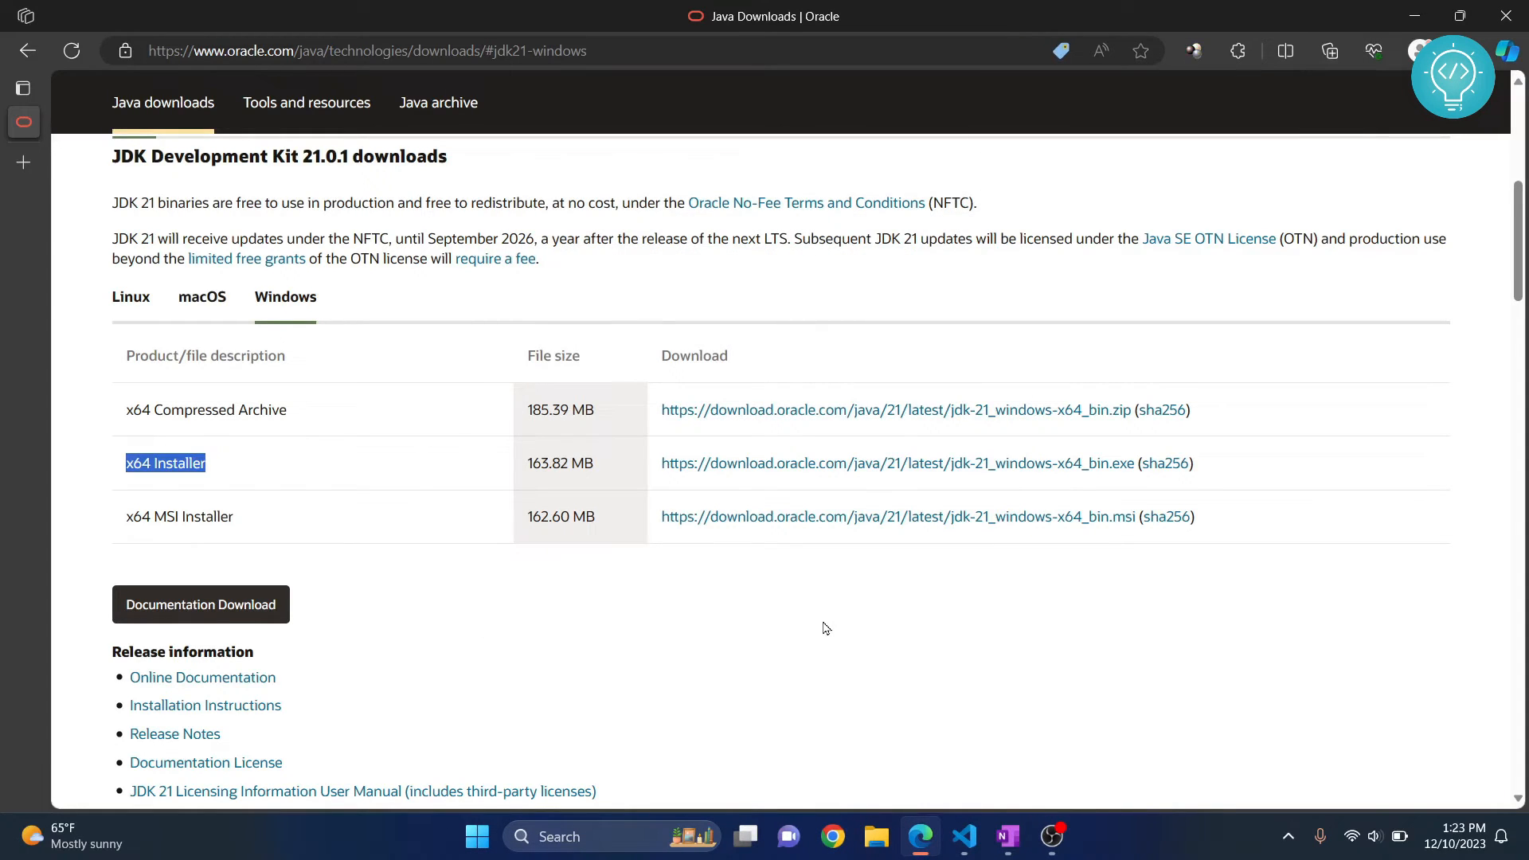
# Step: Run java --version and javac --version in Command Prompt, highlighting the 21.0.1 output
pyautogui.write('cmd')
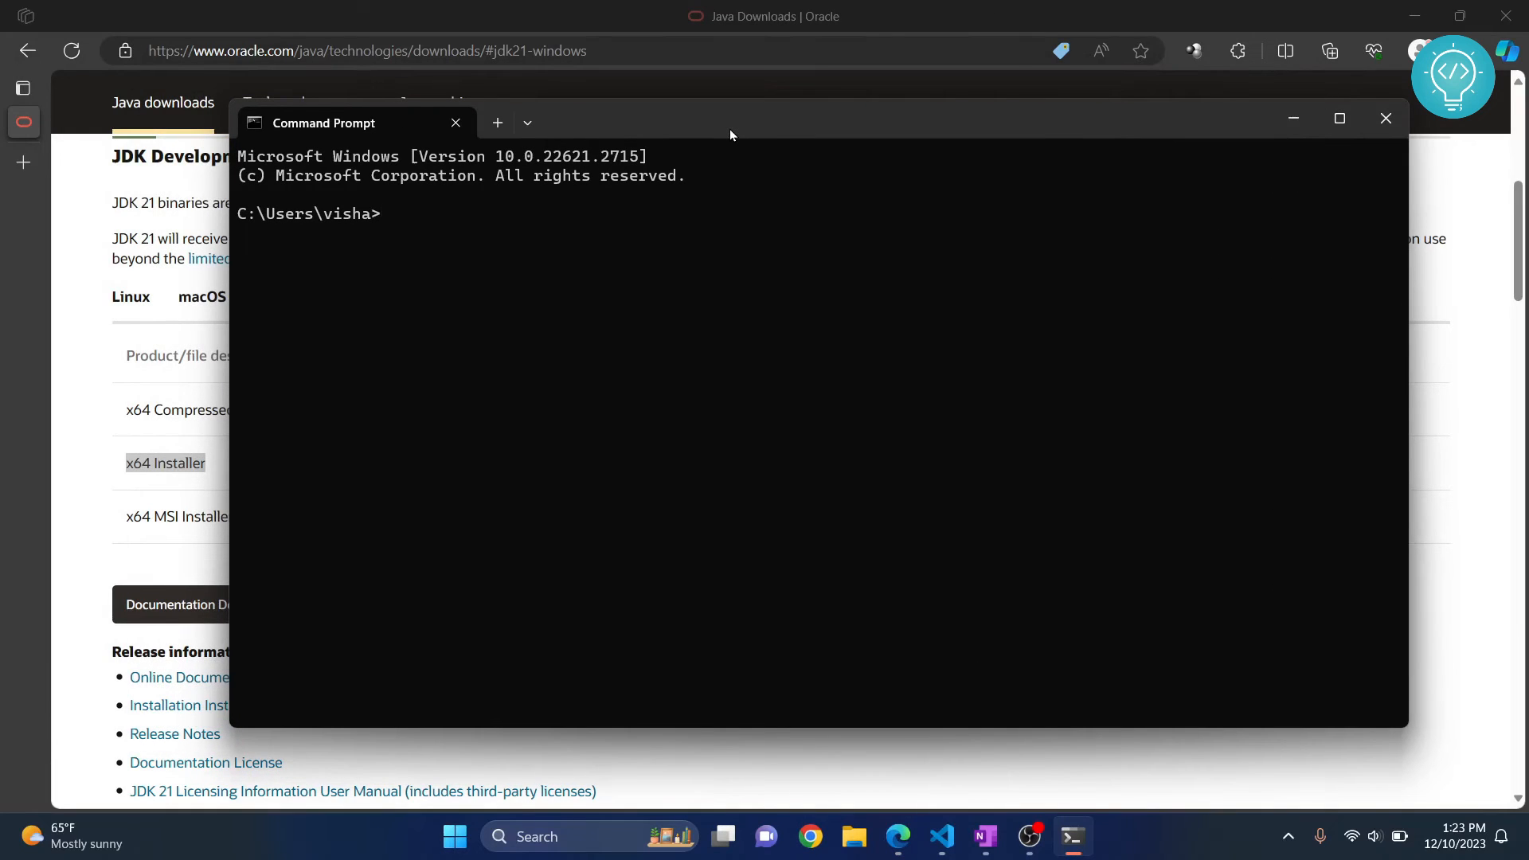
pyautogui.write('j')
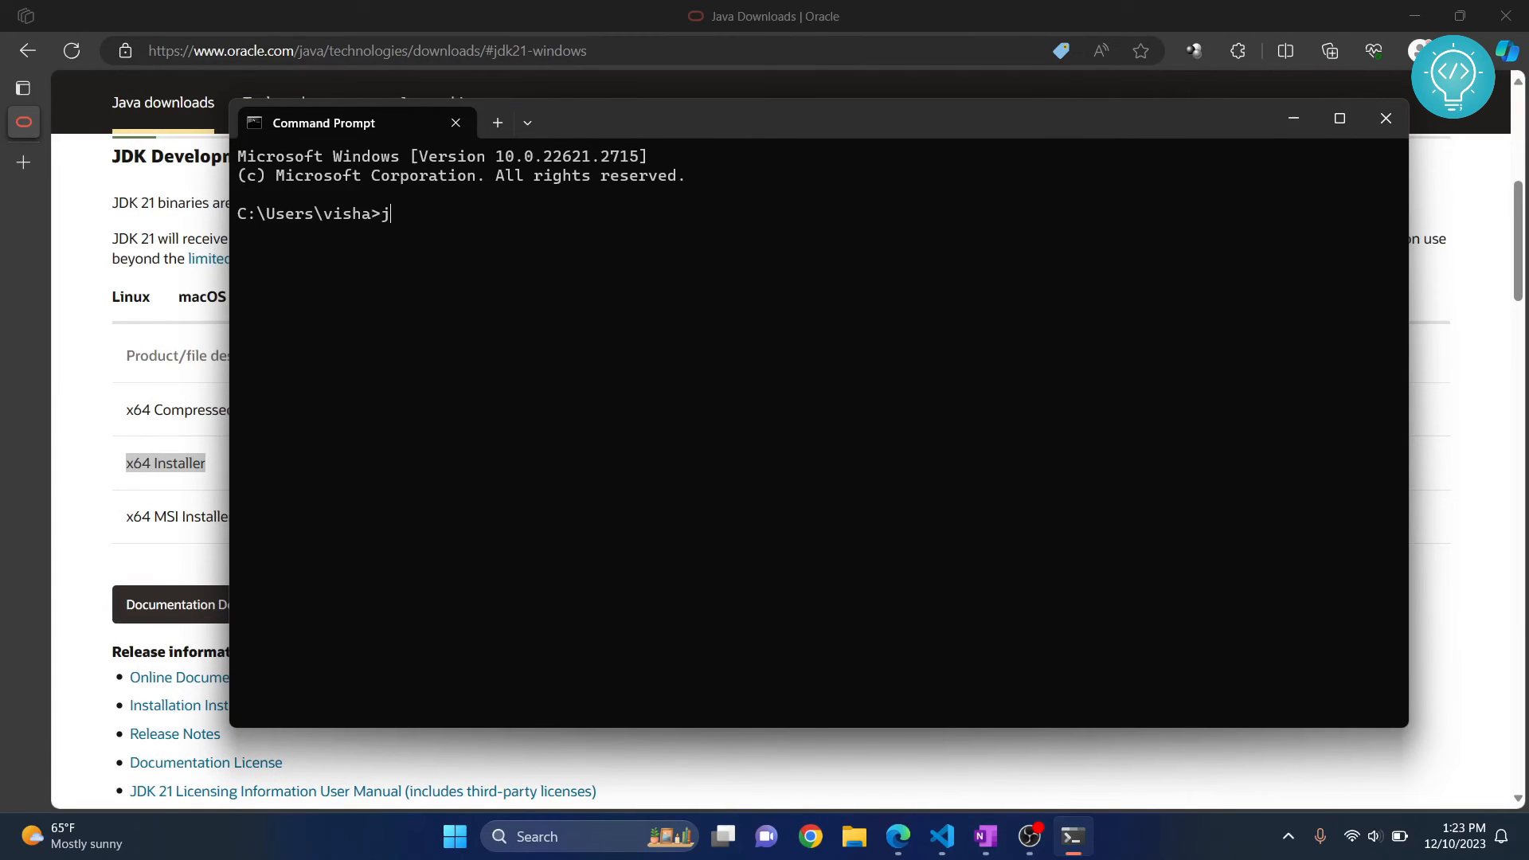
pyautogui.write('ava --version')
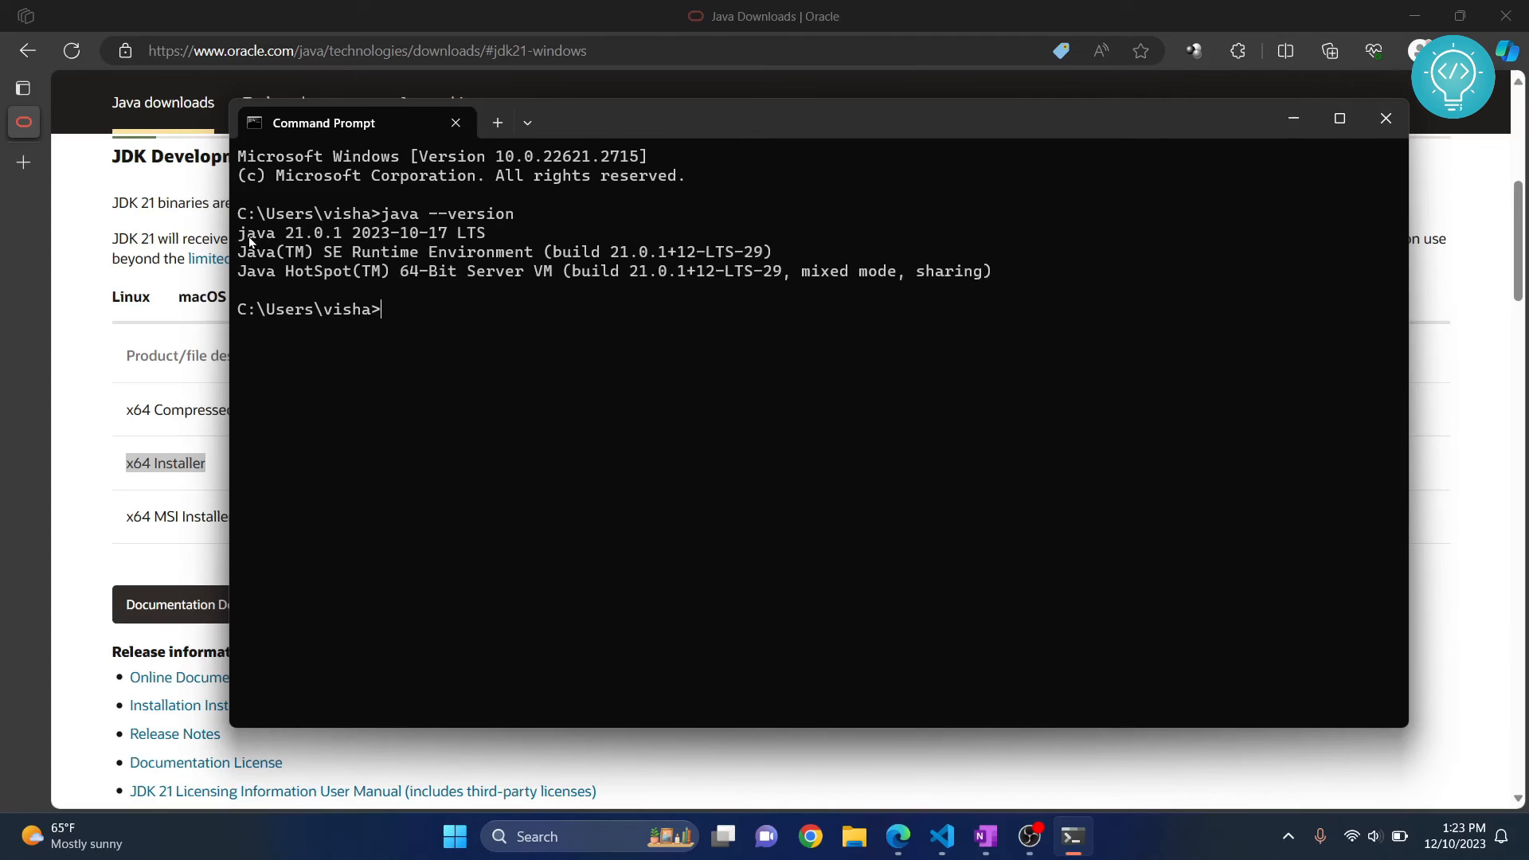
pyautogui.write('java --version')
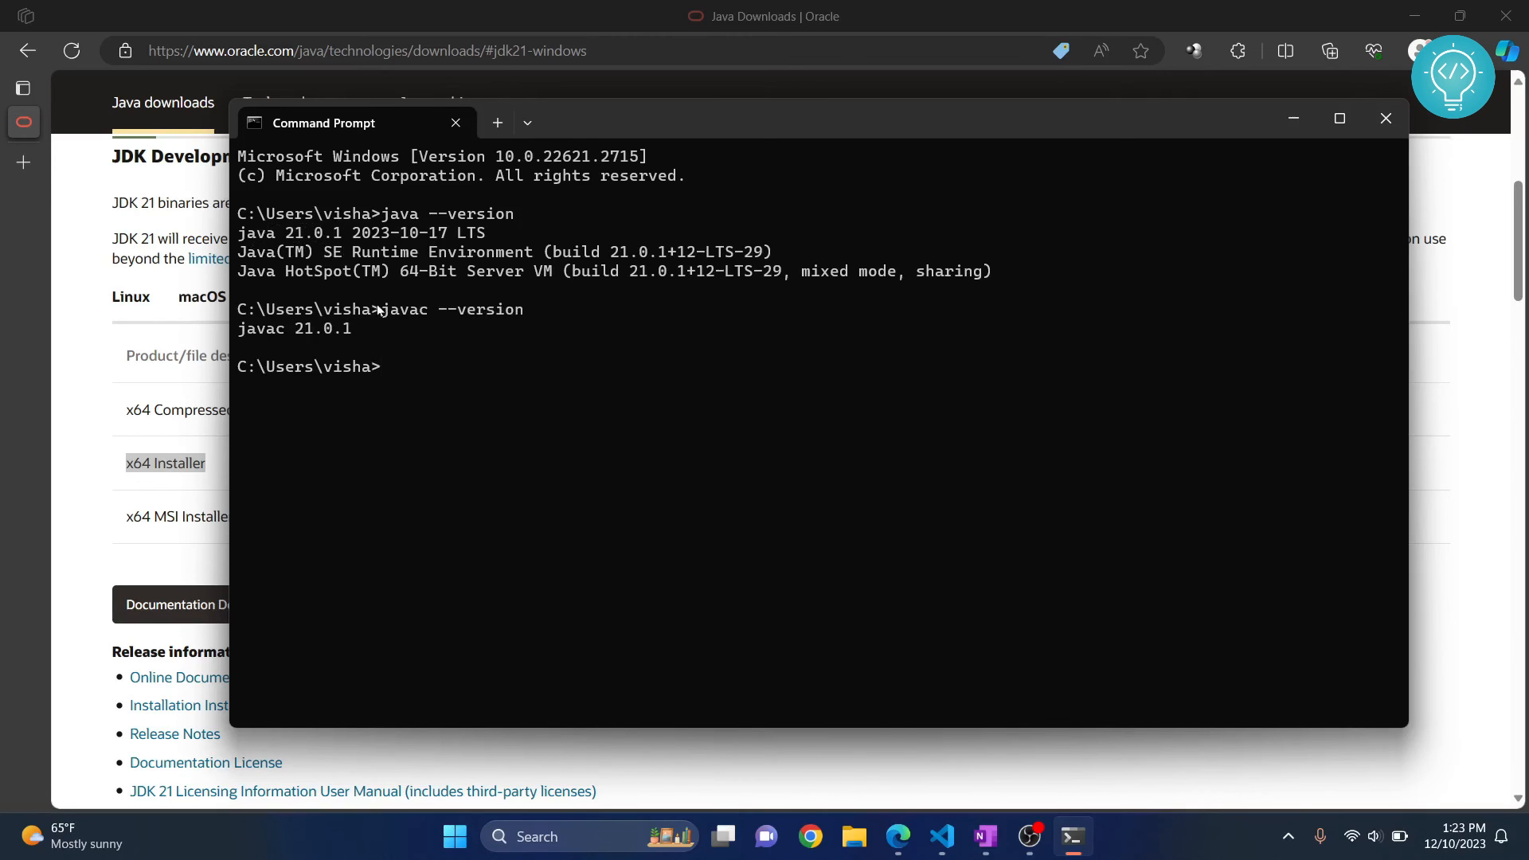
pyautogui.moveTo(239, 328); pyautogui.dragTo(358, 328)
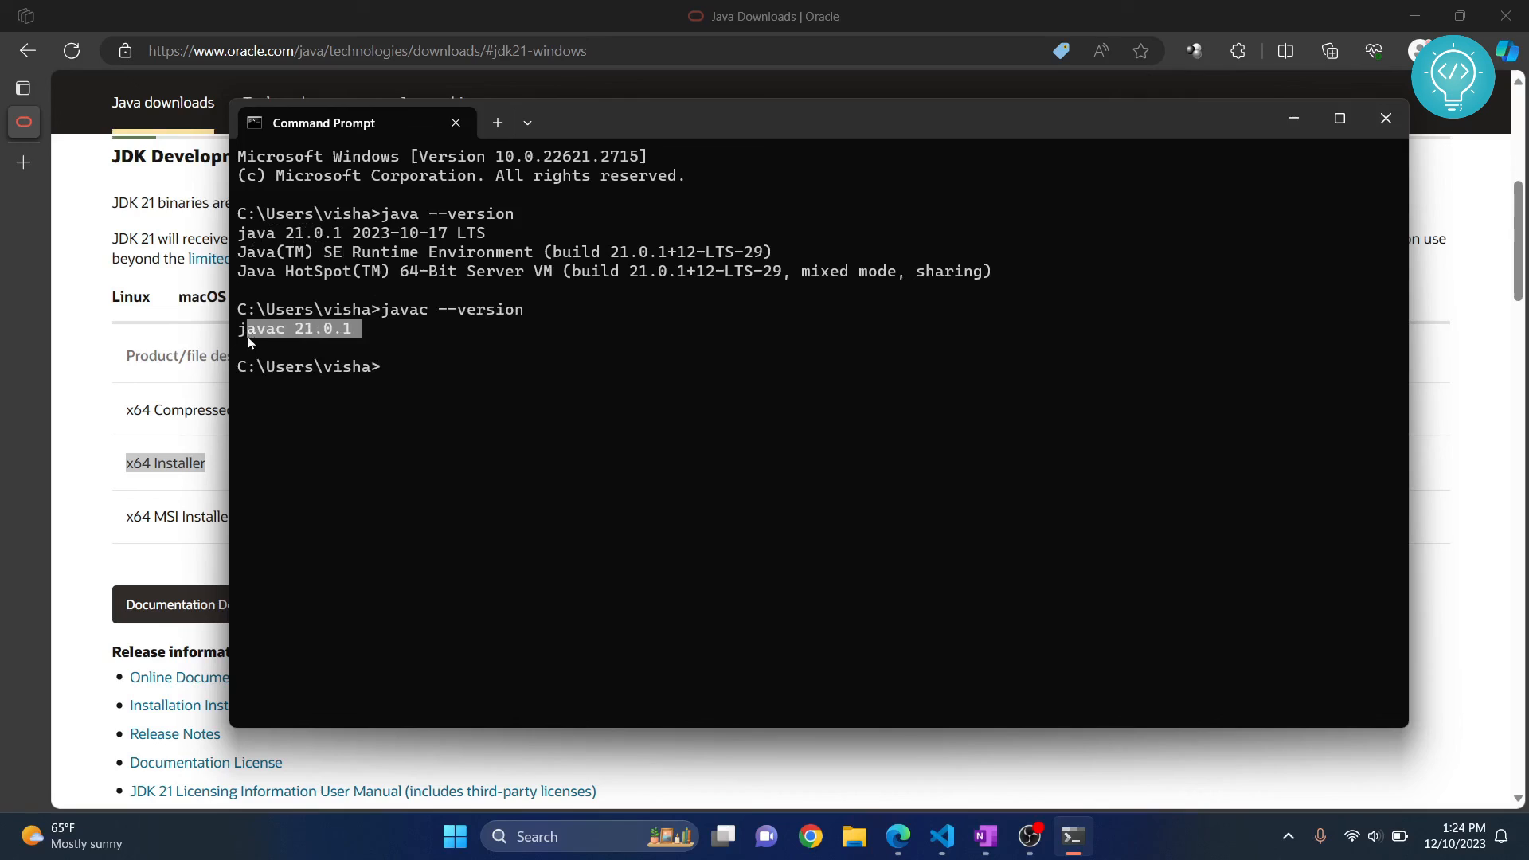